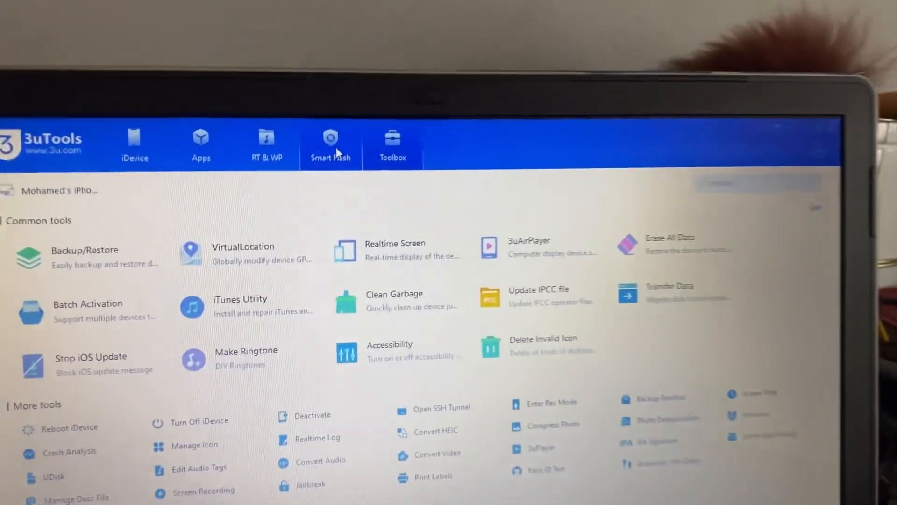
# Step: Open 3uTools' Smart Flash page for the connected iPhone 11
pyautogui.click(330, 143)
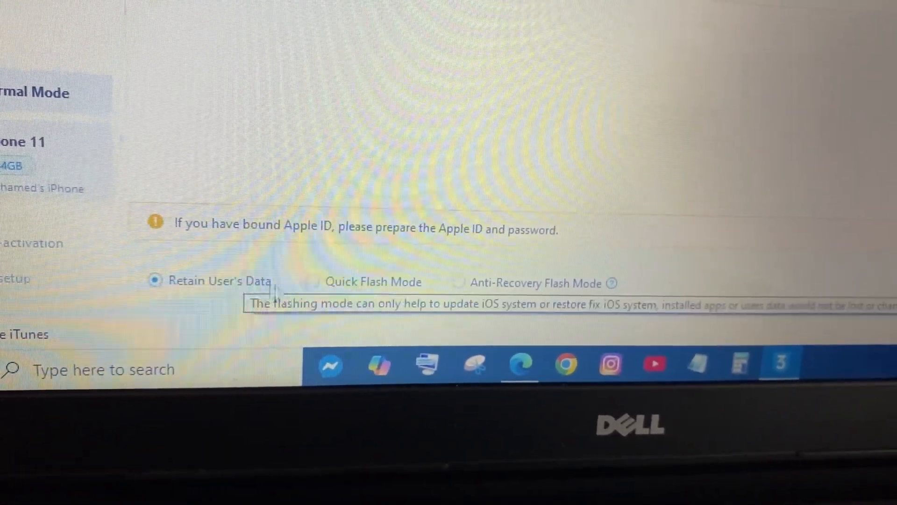
pyautogui.moveTo(338, 304)
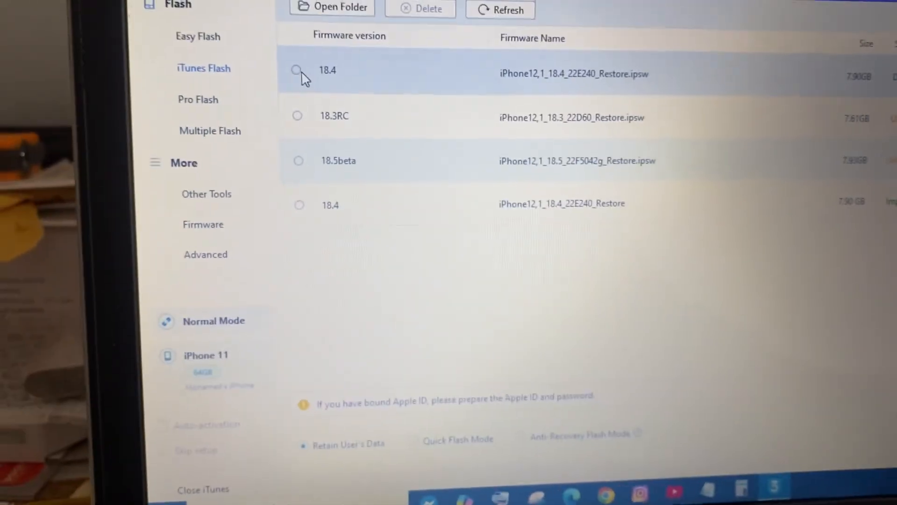
# Step: Select the iOS 18.4 firmware (iPhone12,1_18.4_22E240_Restore.ipsw) in the firmware list
pyautogui.click(297, 74)
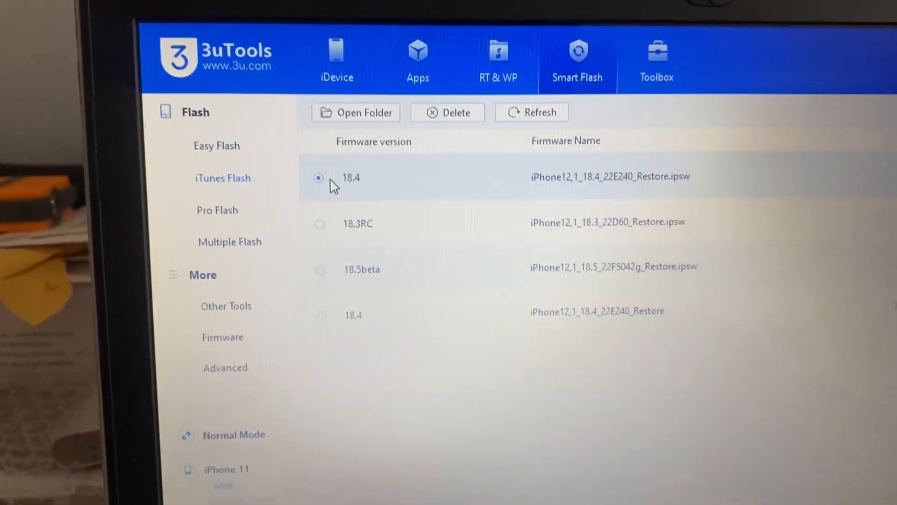